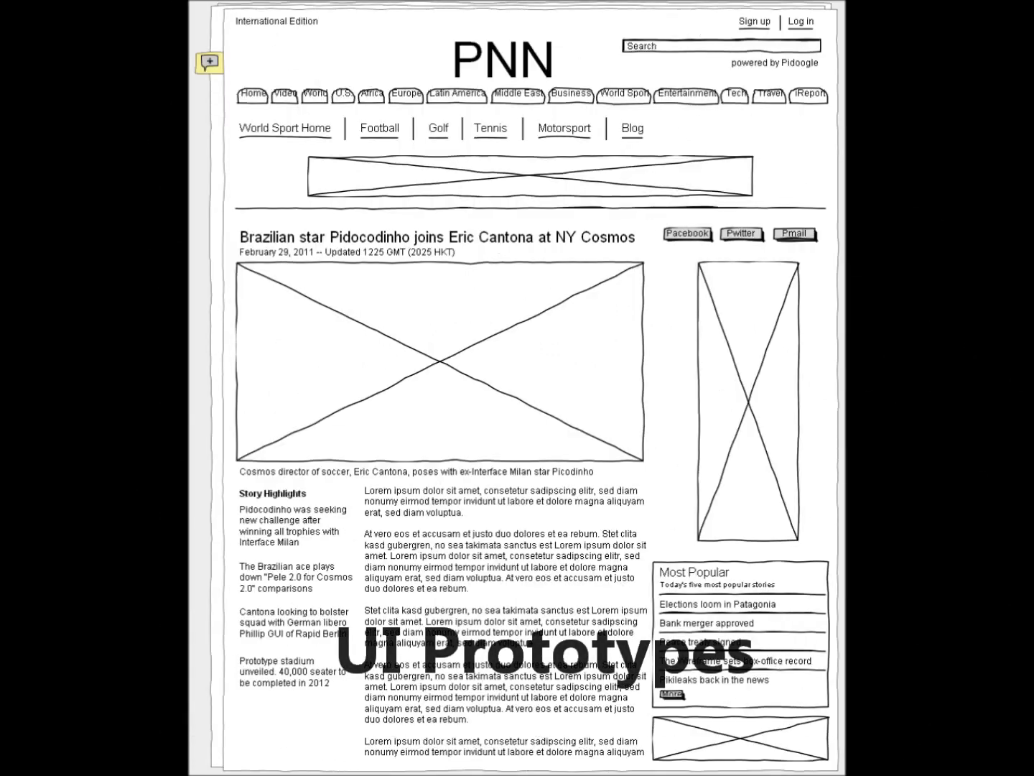
- Browse the sample wireframes and open Pexpedia's Flights page in the editor
left_click(741, 234)
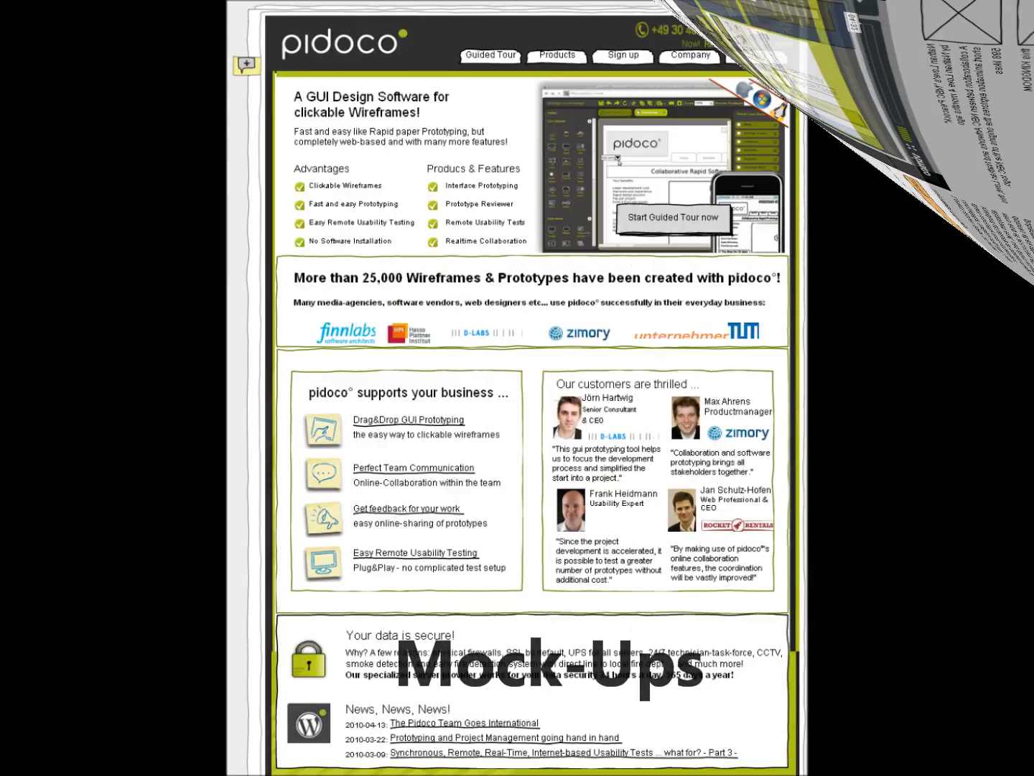
left_click(672, 217)
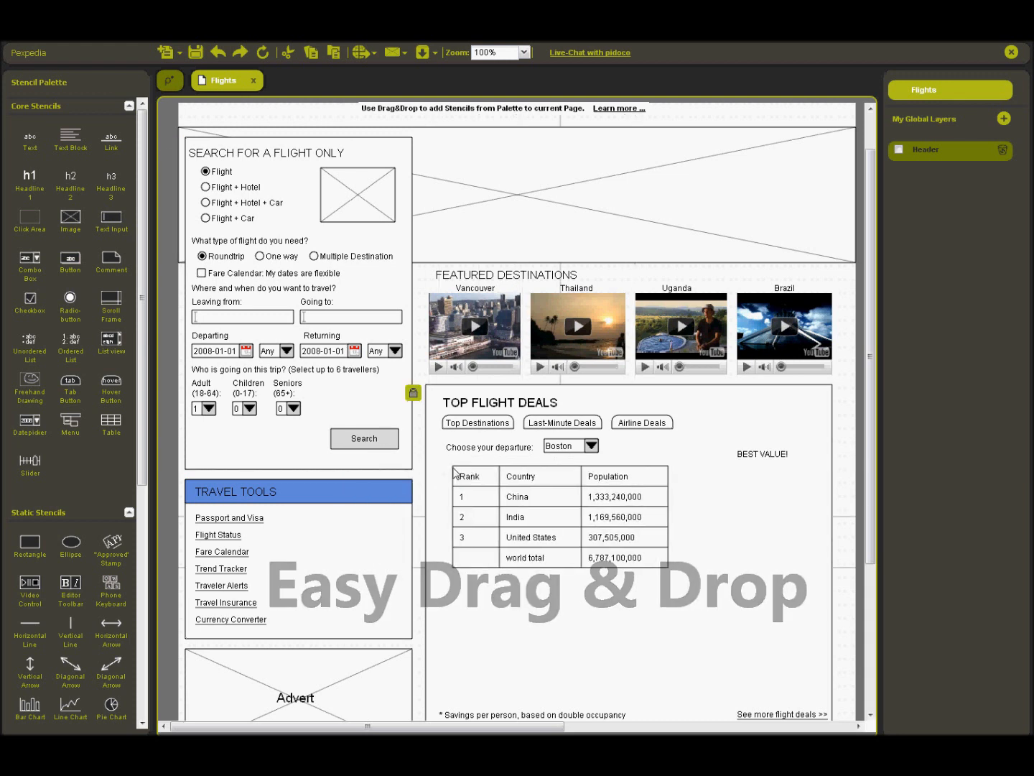
- Select the Top Flight Deals table and start editing its contents
left_click(546, 517)
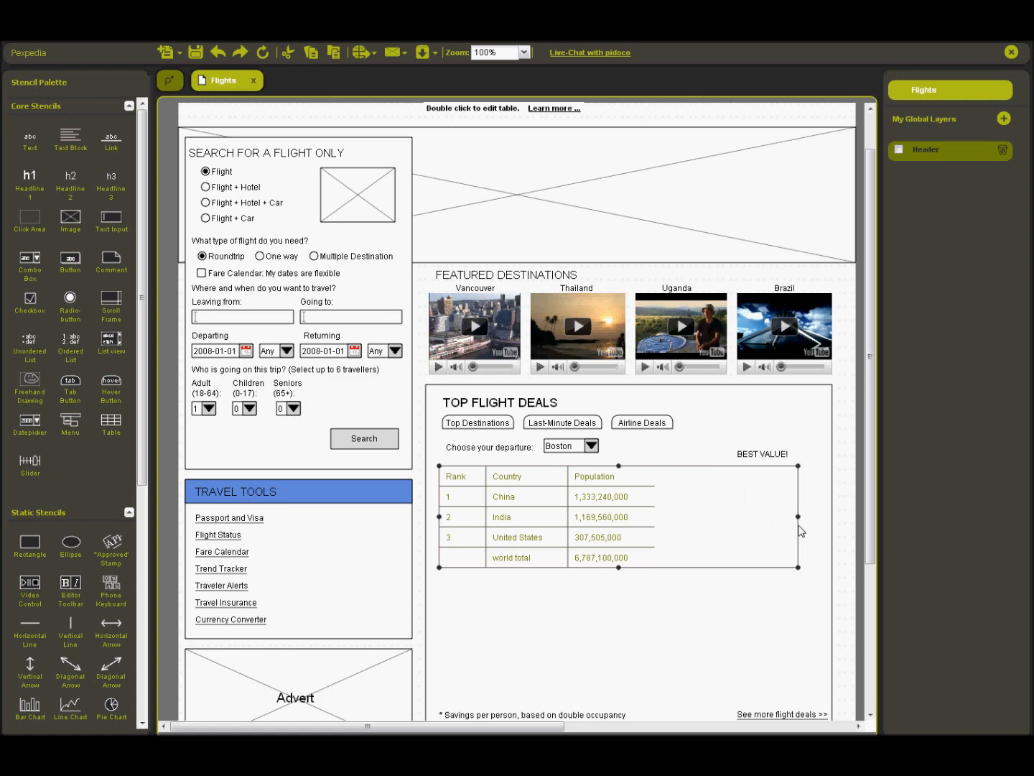
double_click(618, 517)
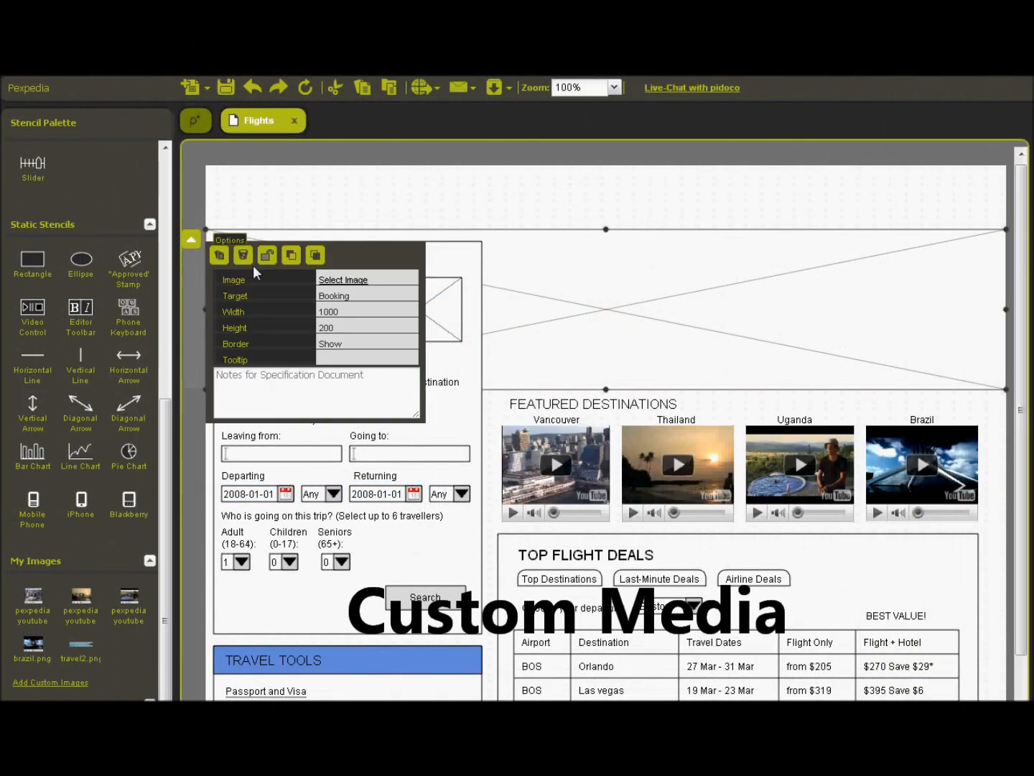
- Set travel2.png beach photo as the header image and show the Header layer
left_click(342, 280)
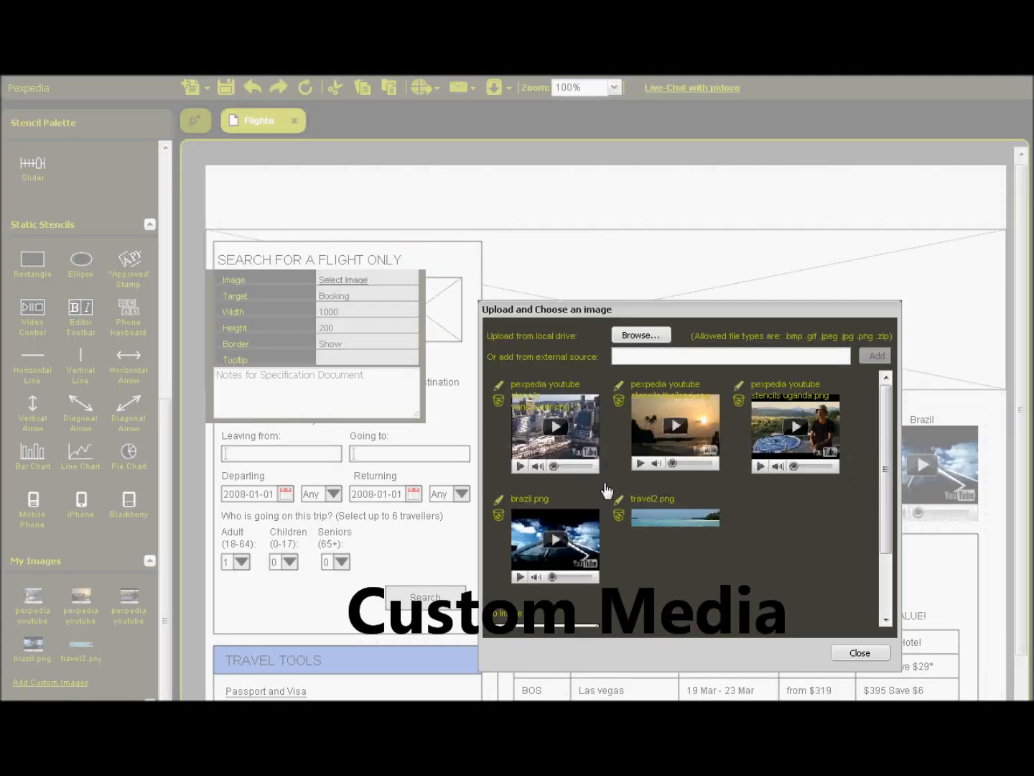
left_click(859, 653)
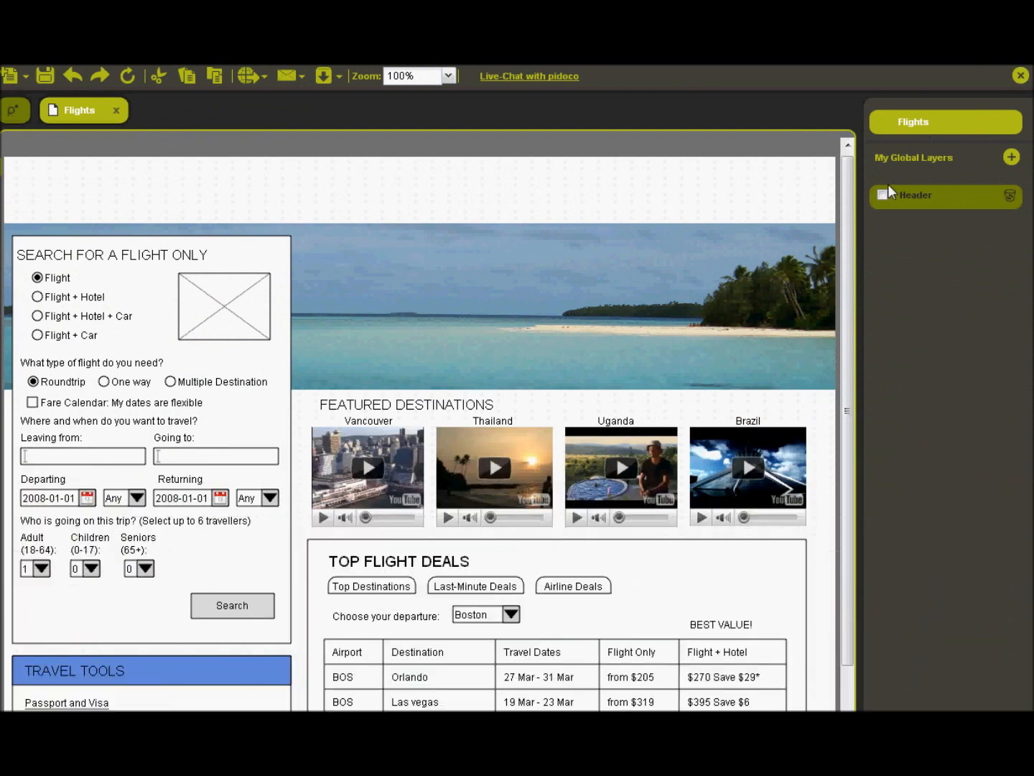
left_click(882, 195)
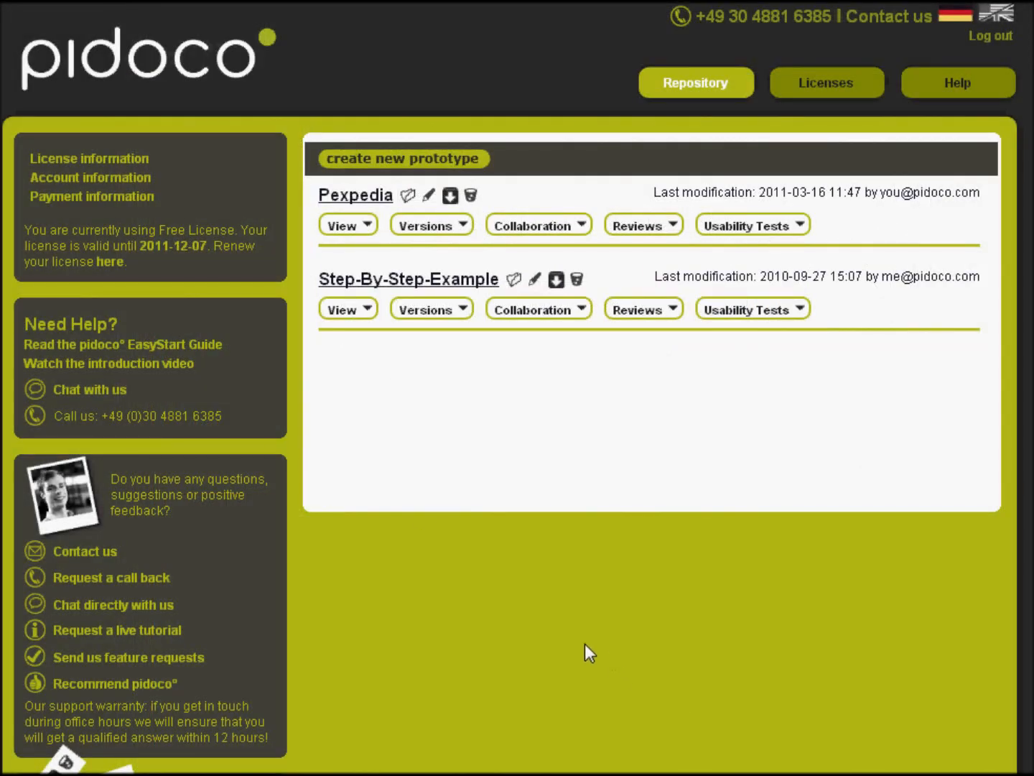
- Expand Pexpedia's View, Versions, Collaboration and Reviews sections
left_click(342, 225)
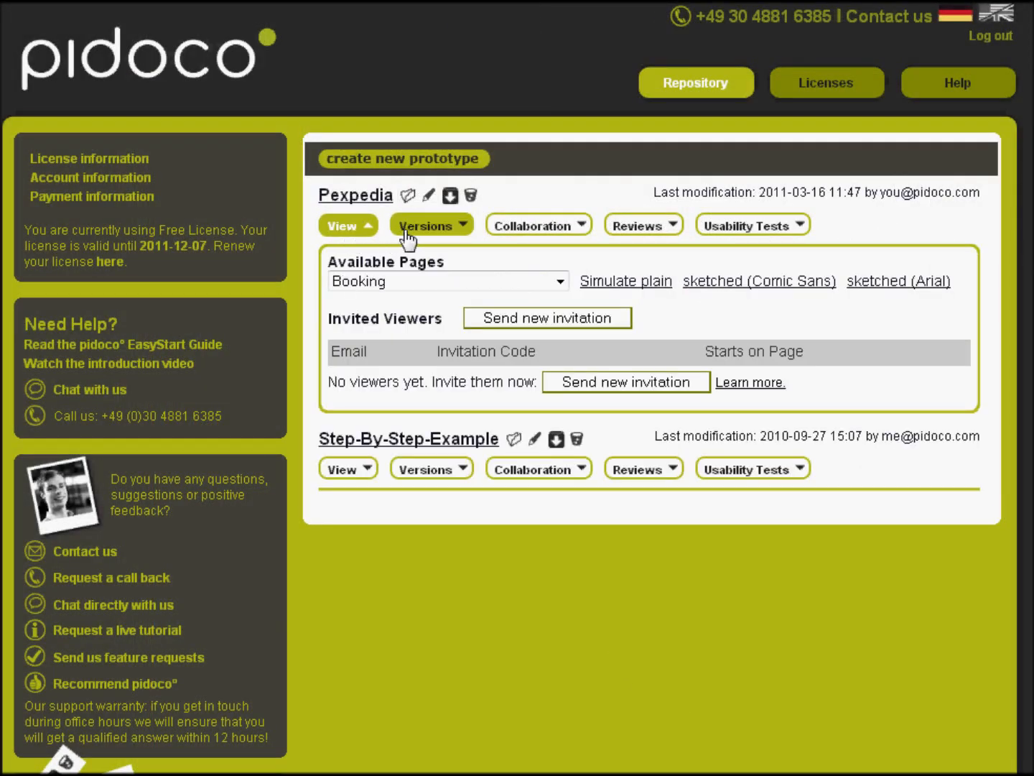
left_click(432, 225)
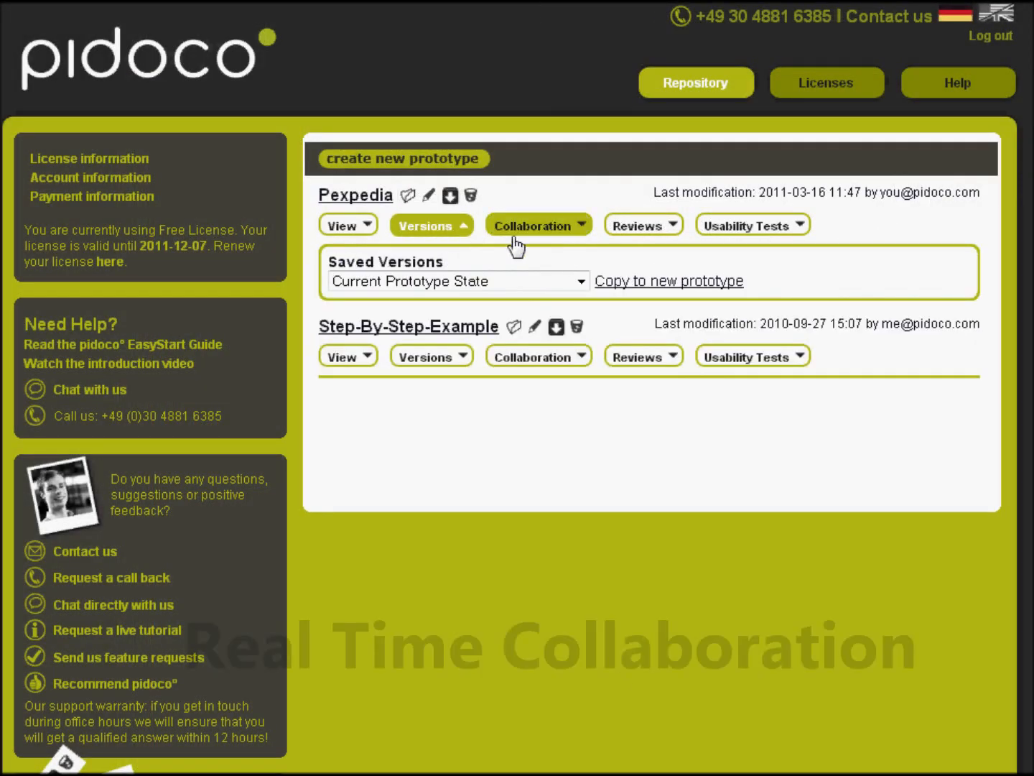
left_click(537, 224)
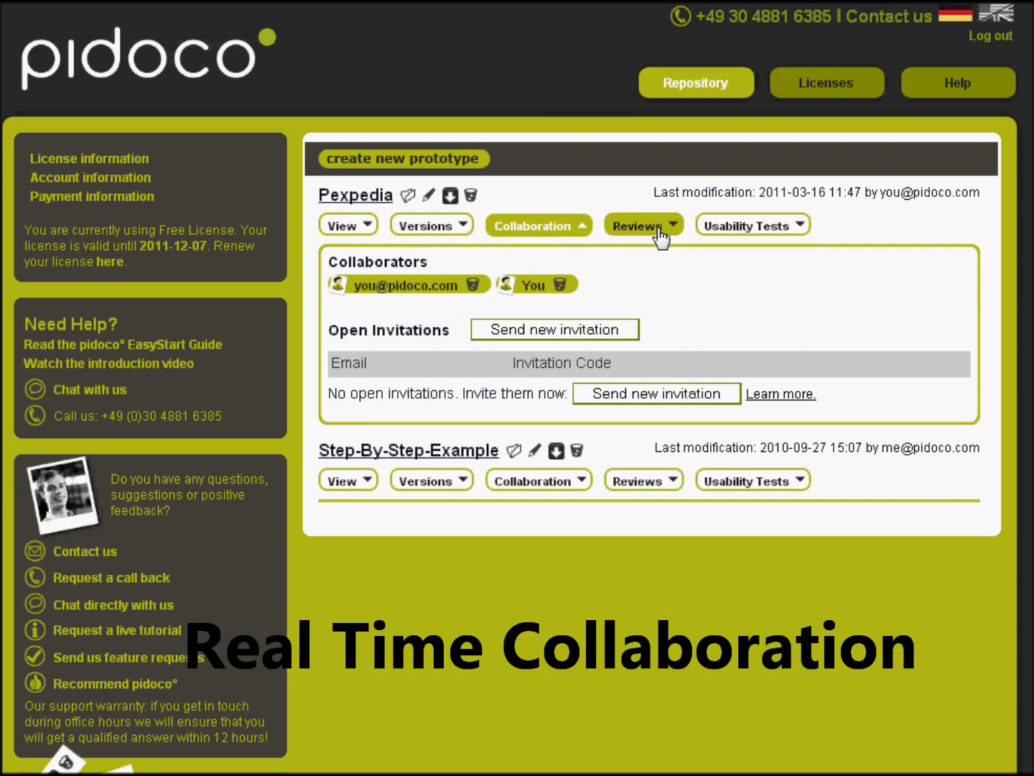
left_click(644, 224)
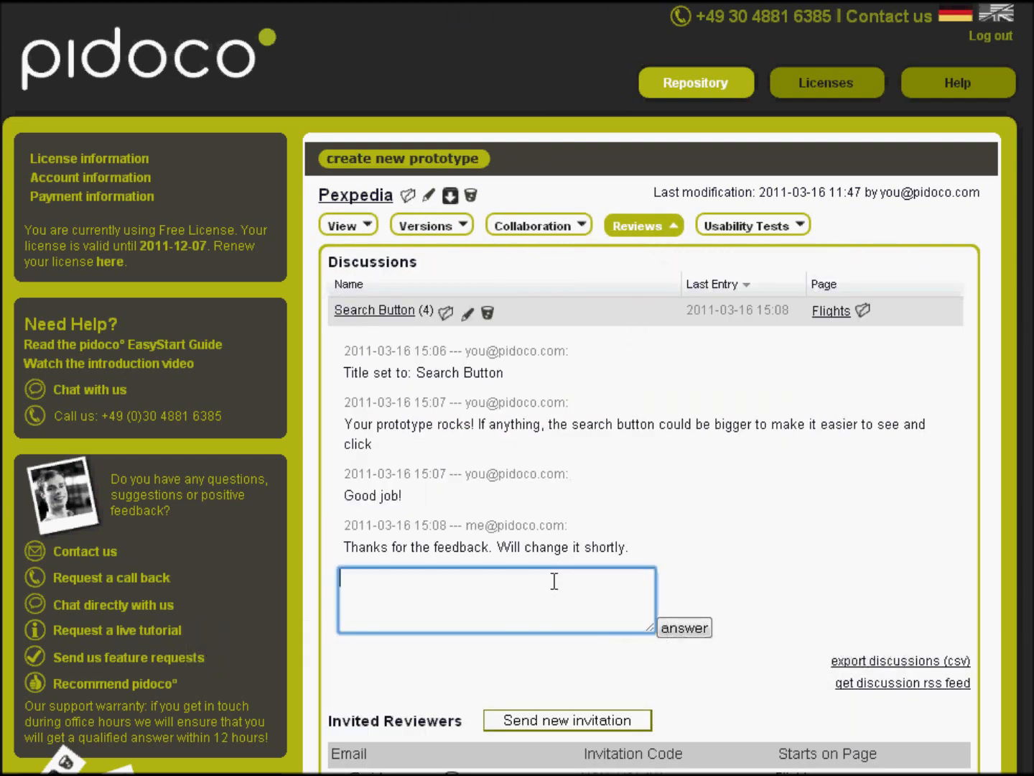
- Post the reply 'No prob!' in the Search Button discussion
type("No")
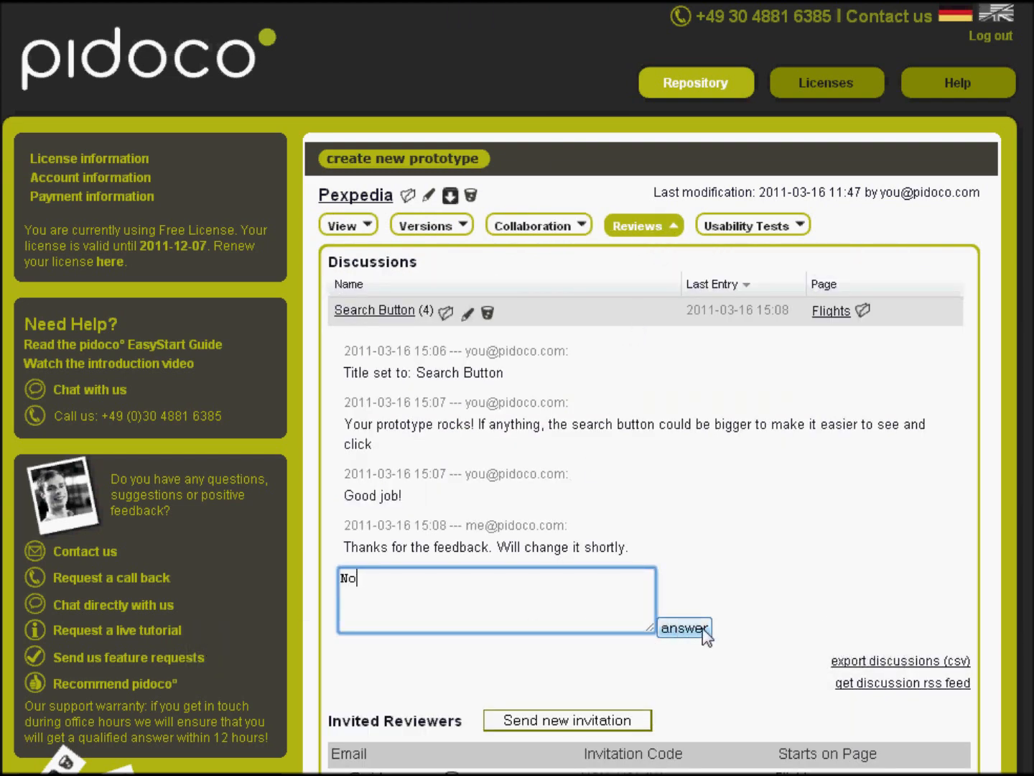
type("prob!")
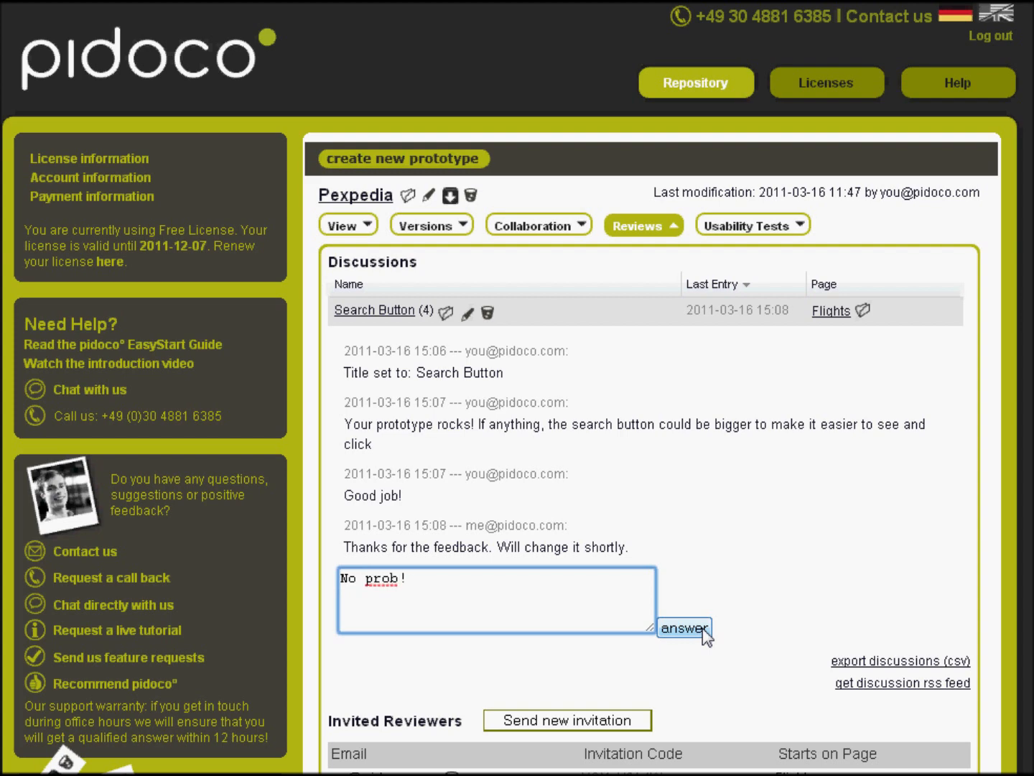
left_click(683, 628)
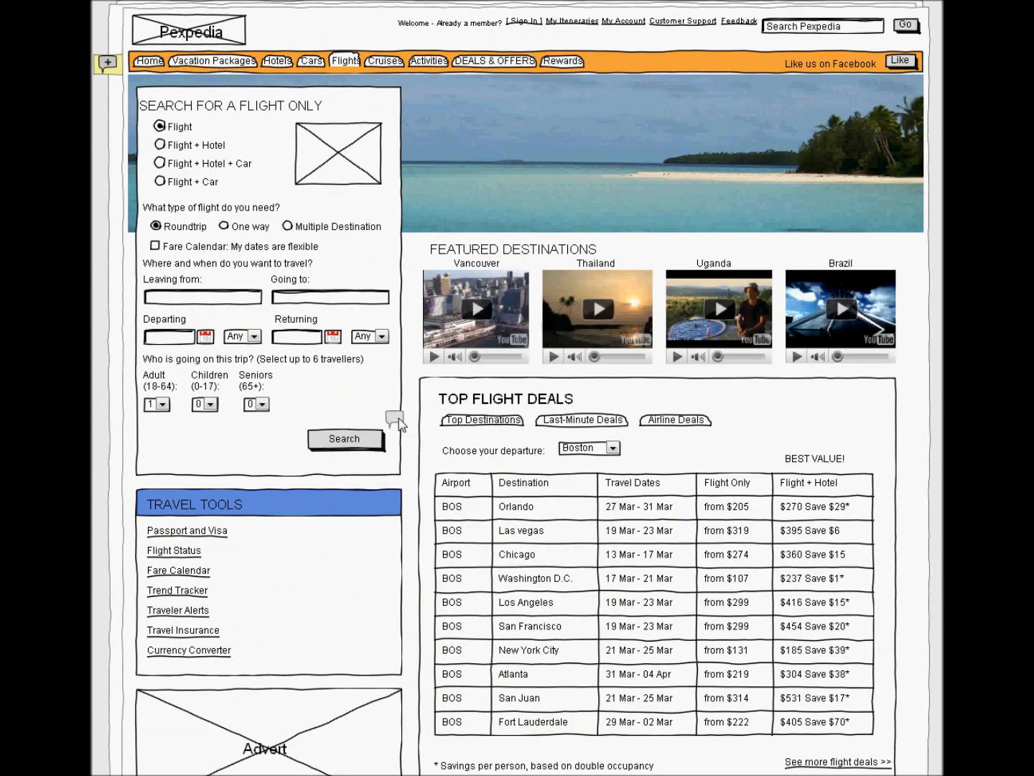
- Start a Pexpedia usability test session and enter Berlin as the destination
left_click(394, 419)
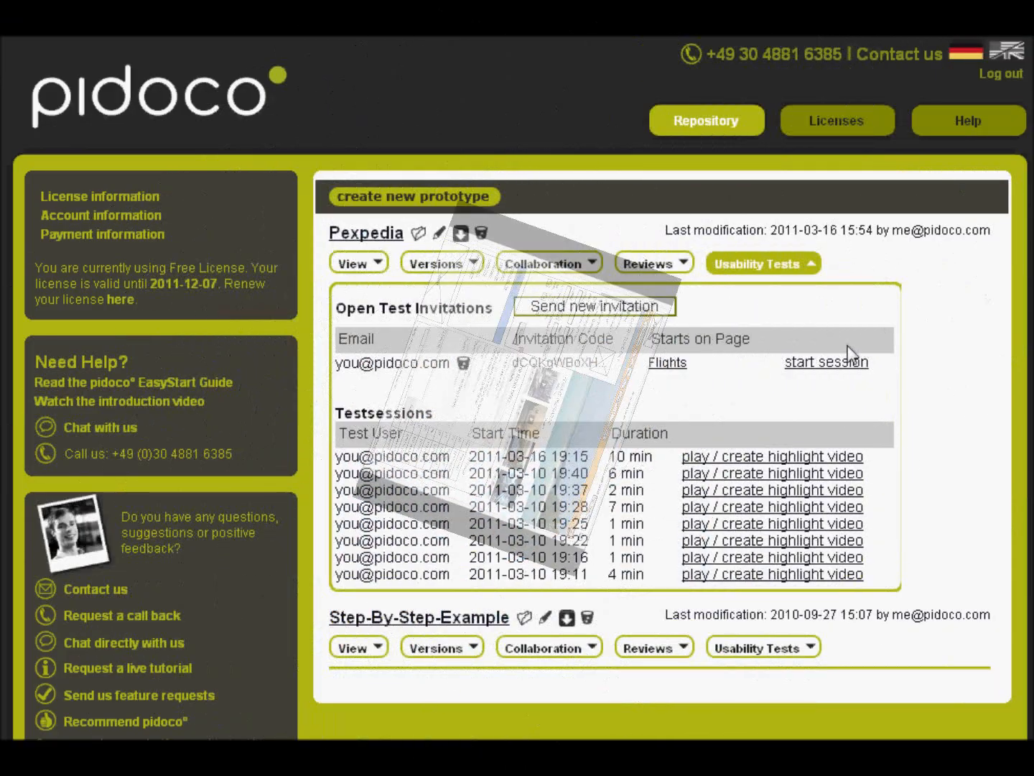
left_click(826, 362)
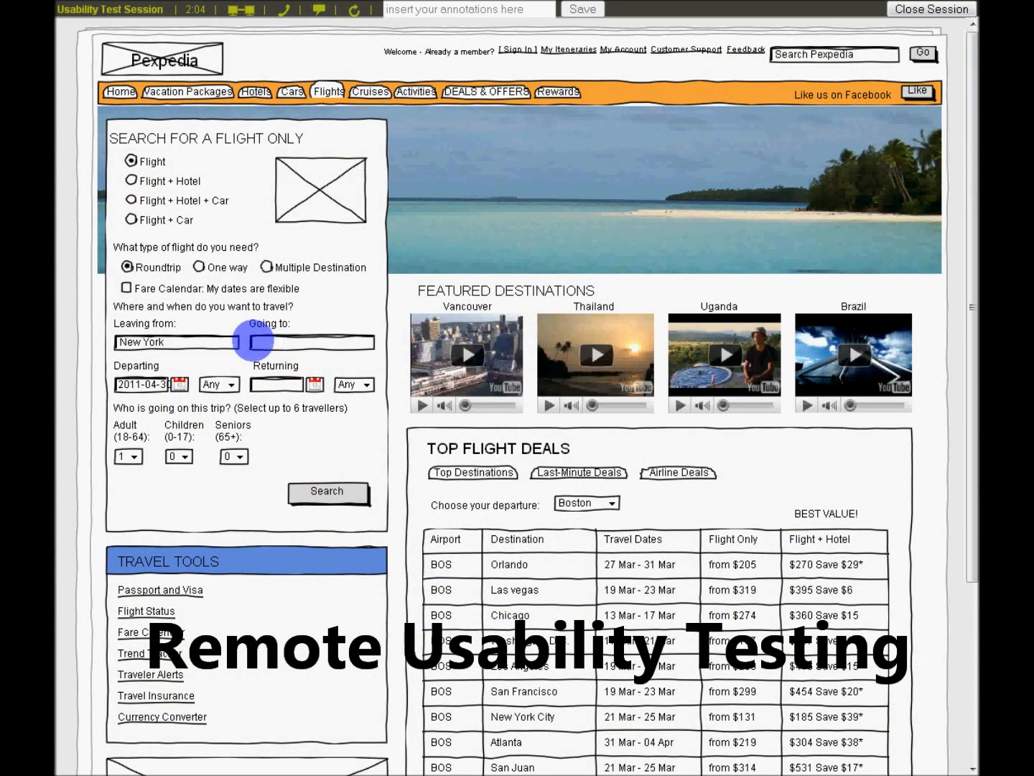
type("Berlin")
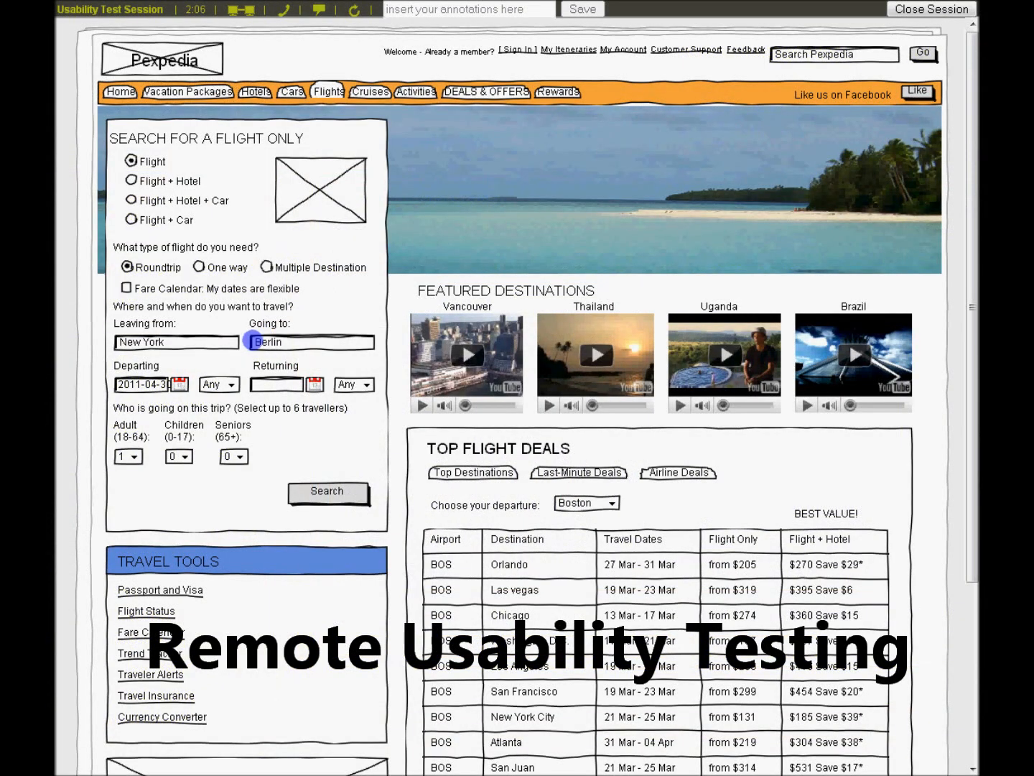
- Pick a return date from the calendar and submit the flight search
left_click(314, 384)
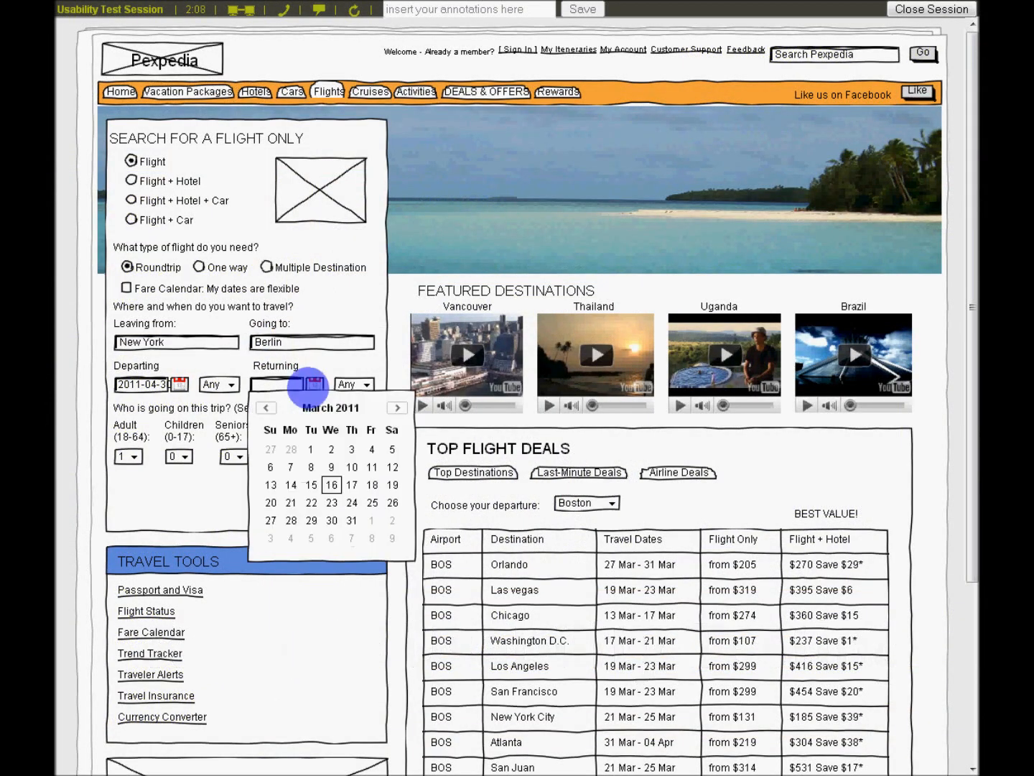
left_click(397, 407)
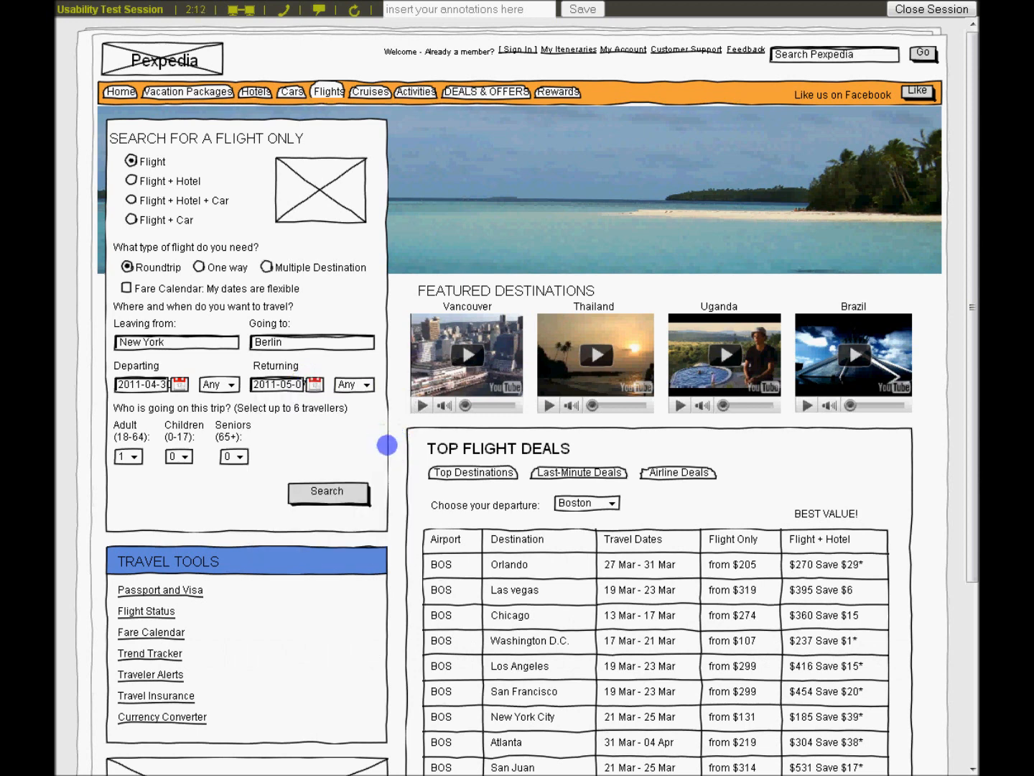
left_click(327, 492)
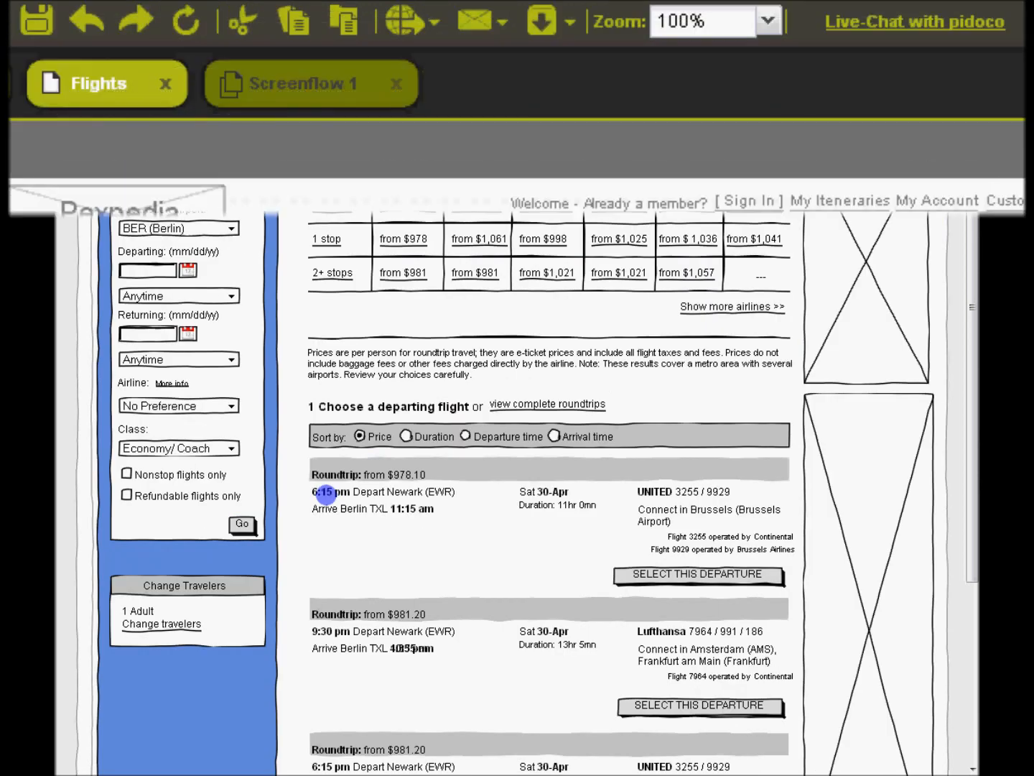
- Switch from the flight results to Redmine's new Flight Search Usability issue
left_click(541, 20)
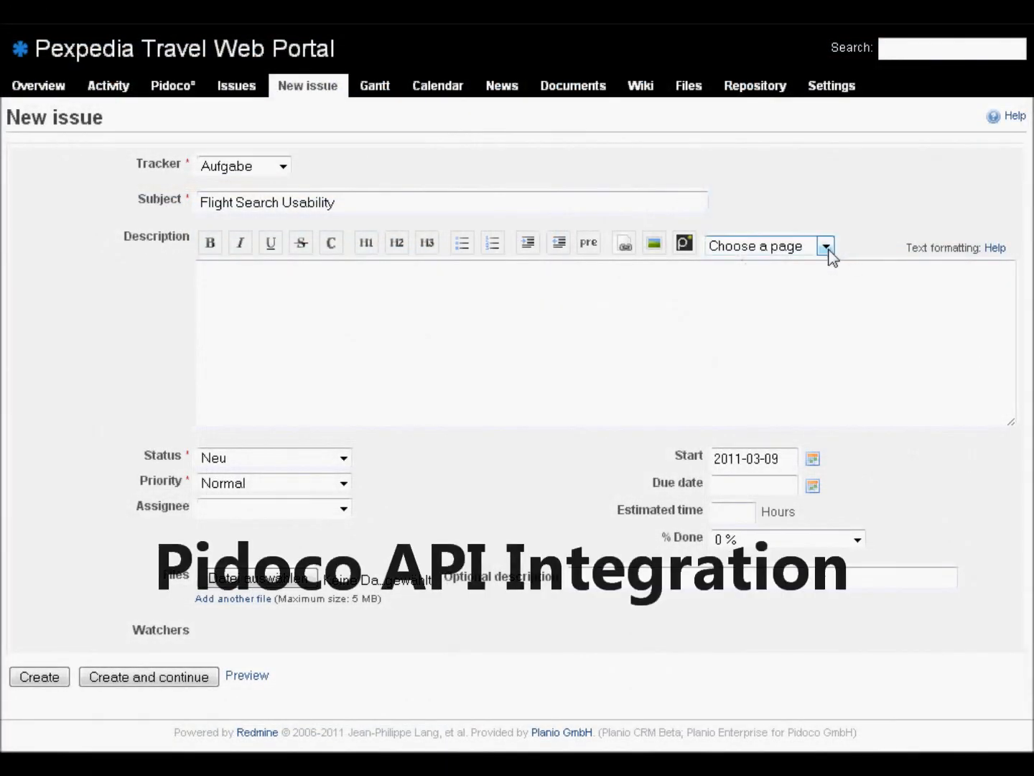
- Create issue Flight Search Usability and scroll to the embedded Flights page
left_click(39, 677)
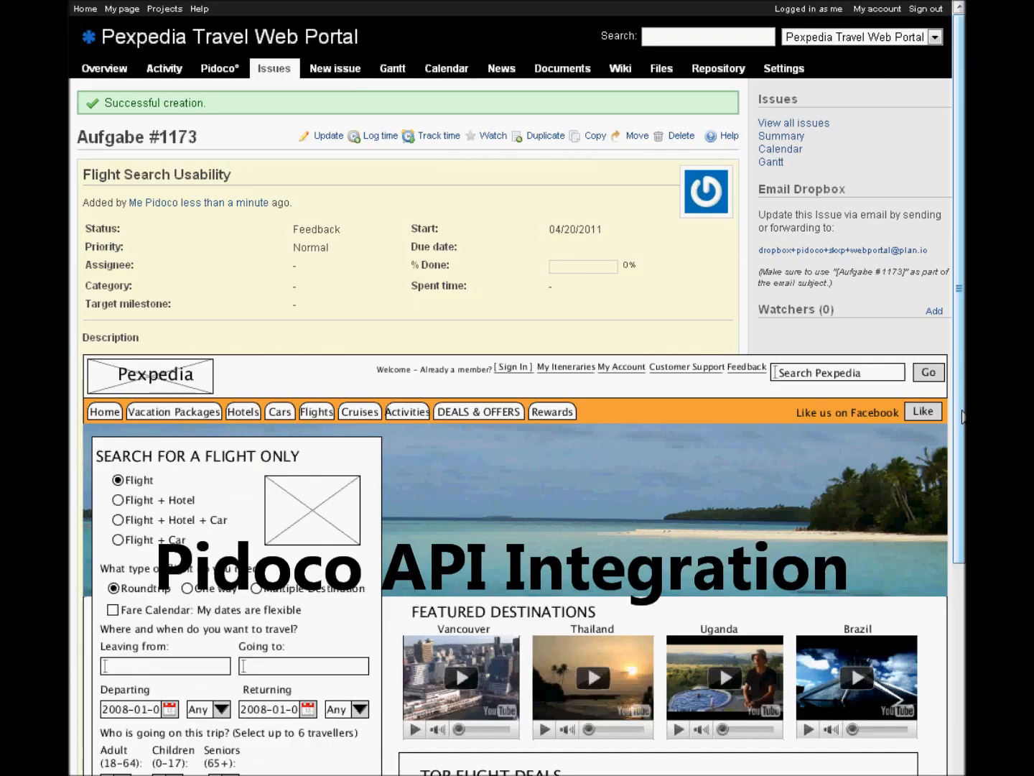
scroll("down", 3)
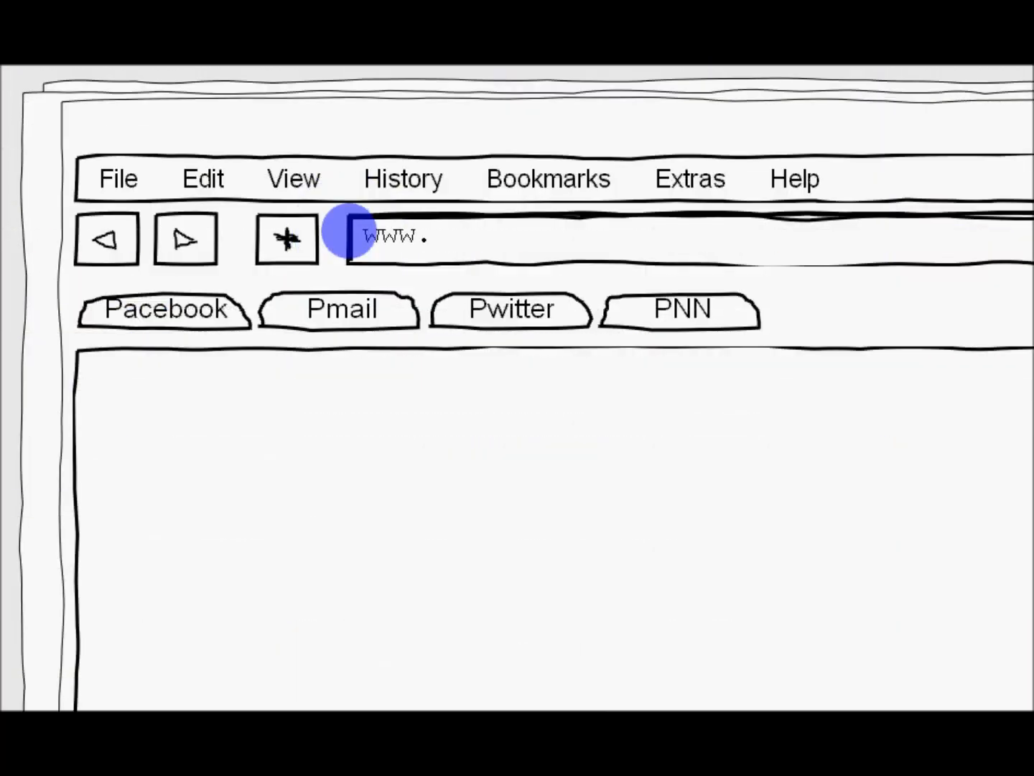
type("pidoco.com")
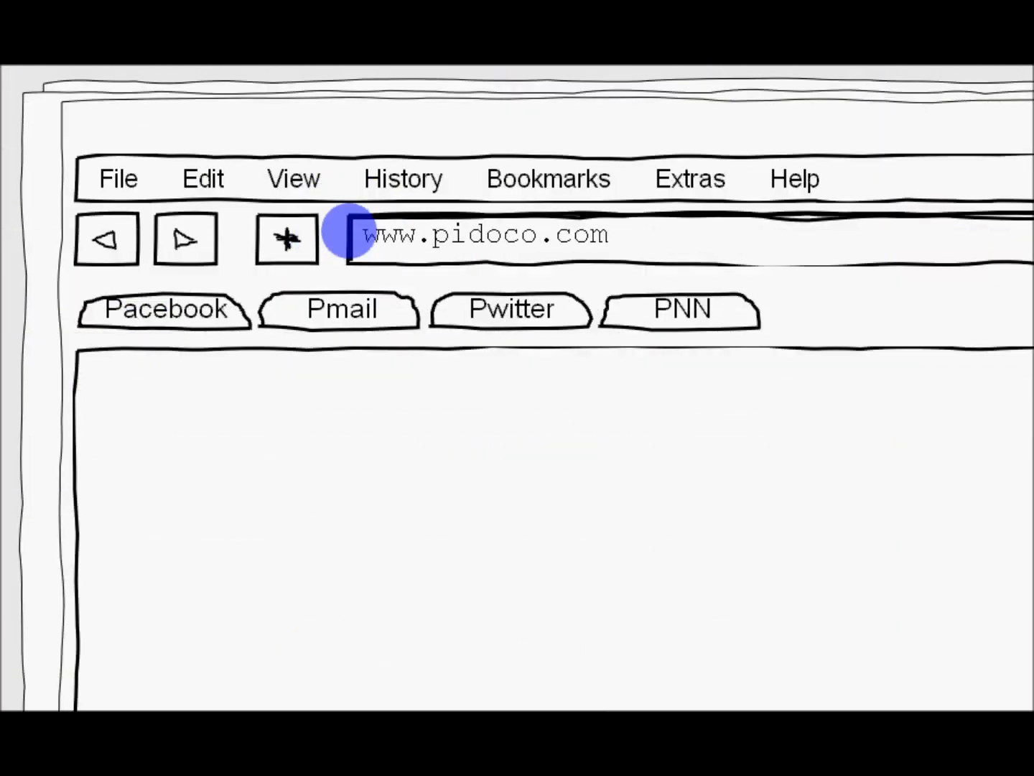
type("/free")
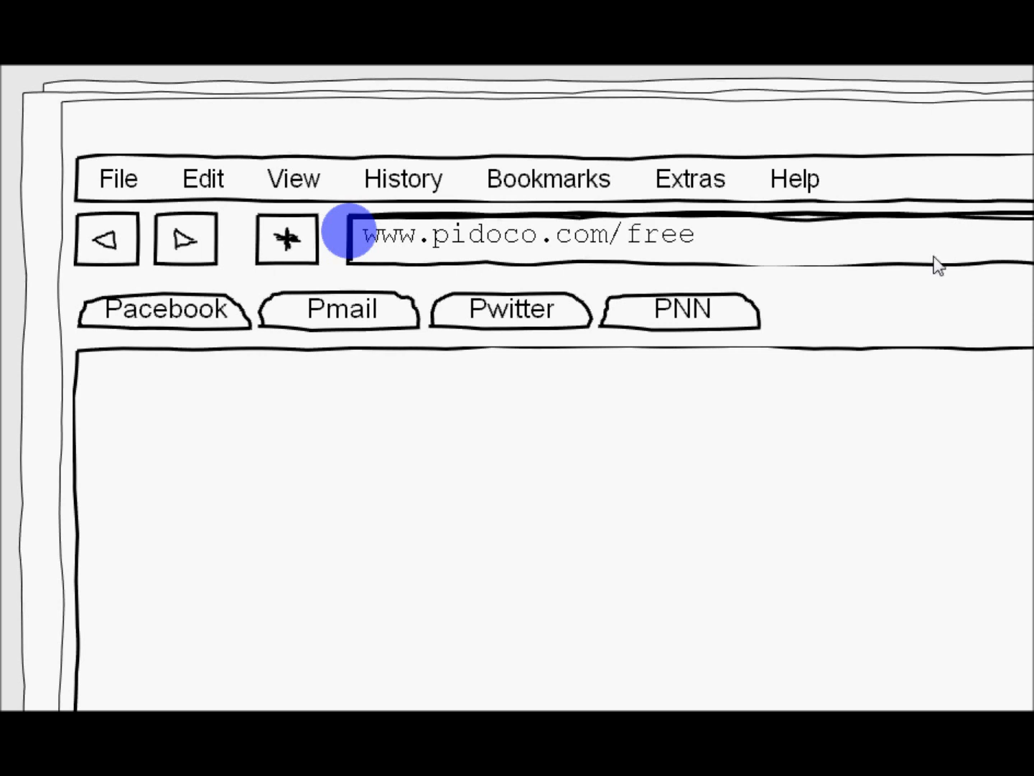